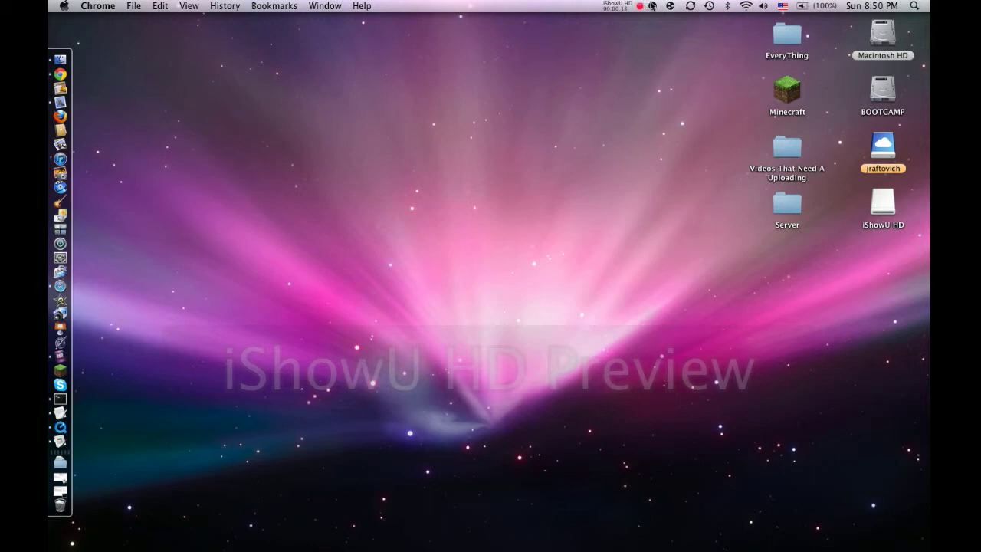
Step: Open the LogMeIn Hamachi main window from the menu-bar icon and centre it on screen
left_click(652, 6)
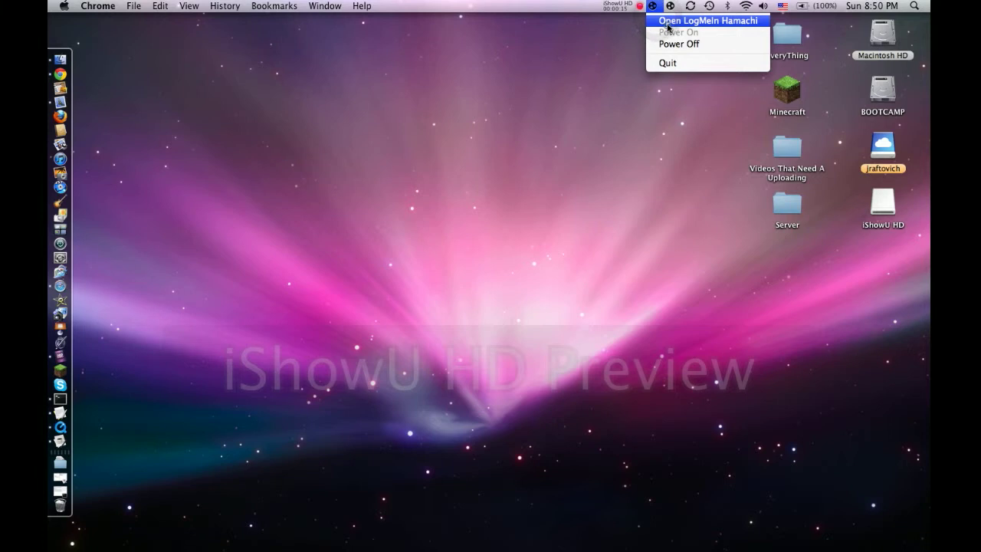
left_click(707, 21)
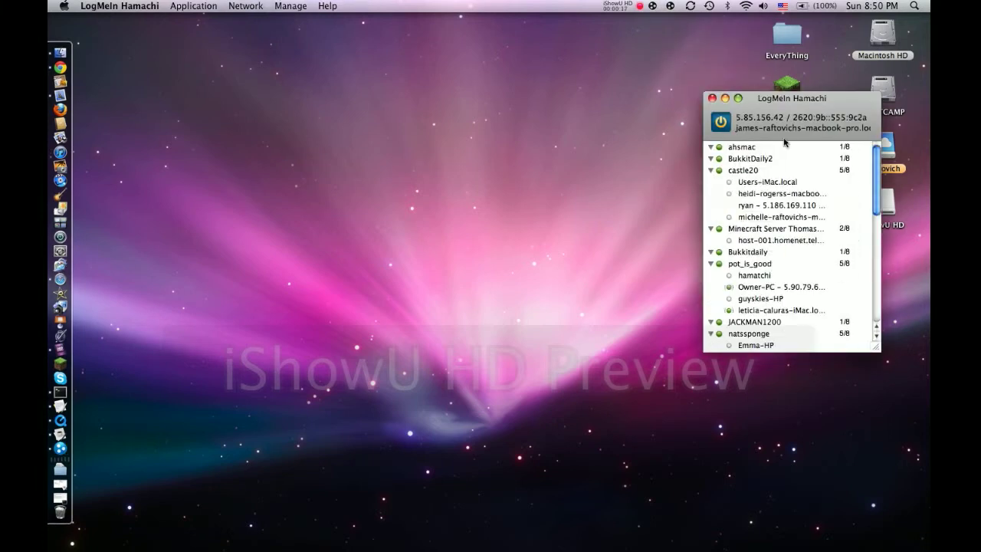
left_click_drag(791, 98, 439, 132)
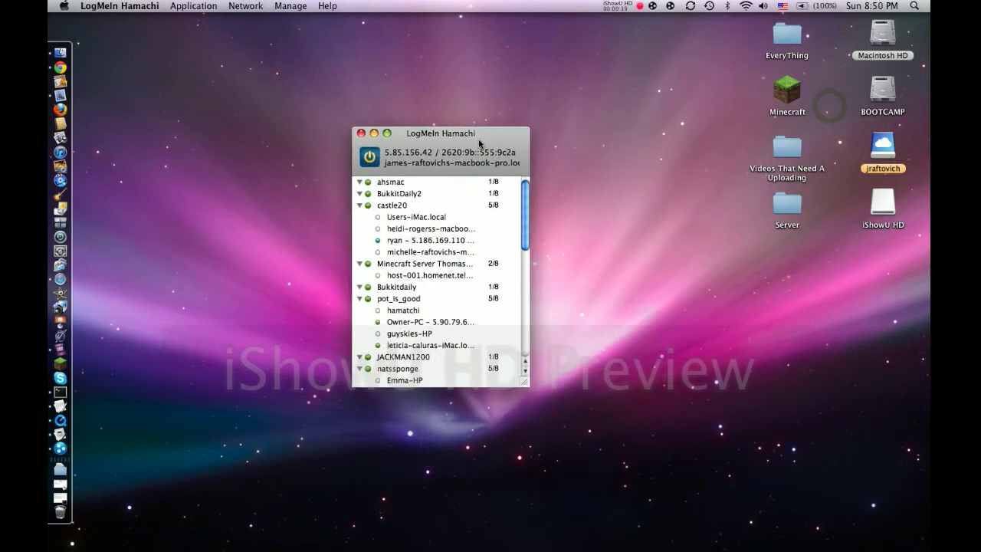
Step: Try creating a password-protected network 'abcdefghijklmnop123'; it is rejected as already taken
left_click(245, 6)
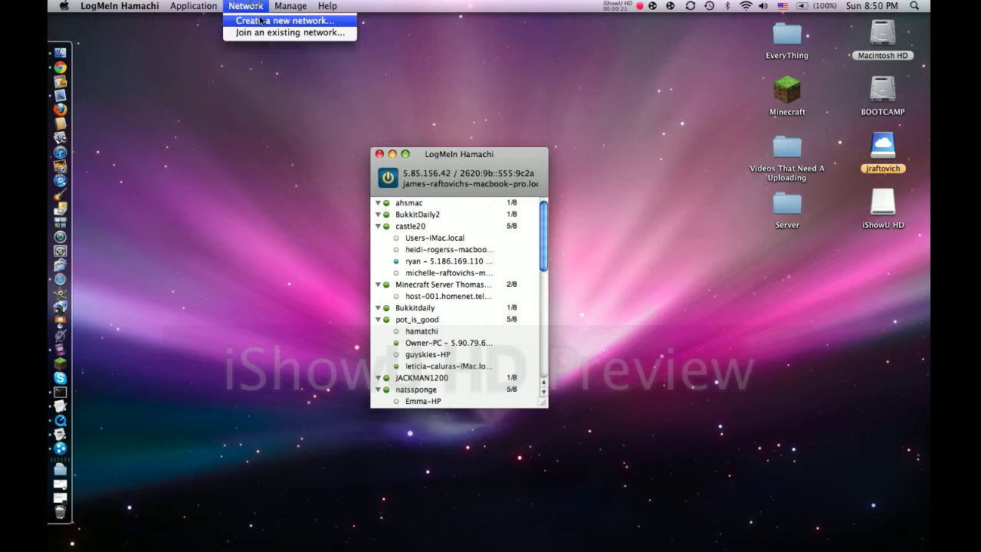
left_click(285, 21)
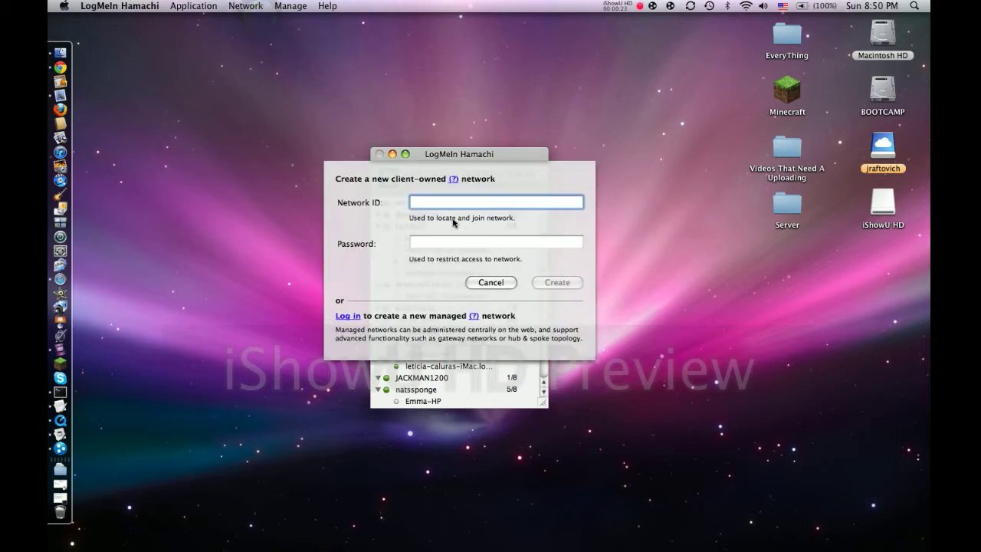
type("BFKDHVFKDSFV")
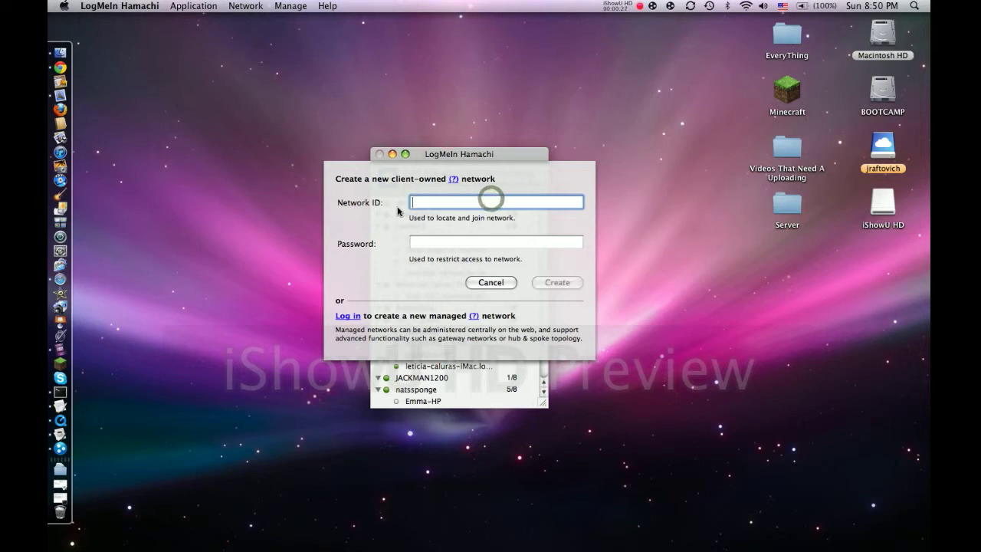
type("abc")
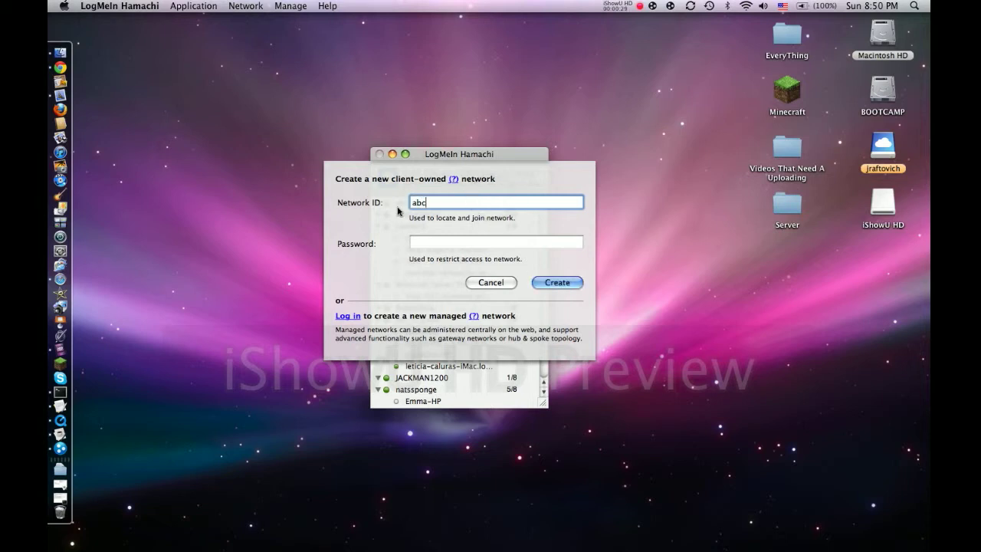
type("def")
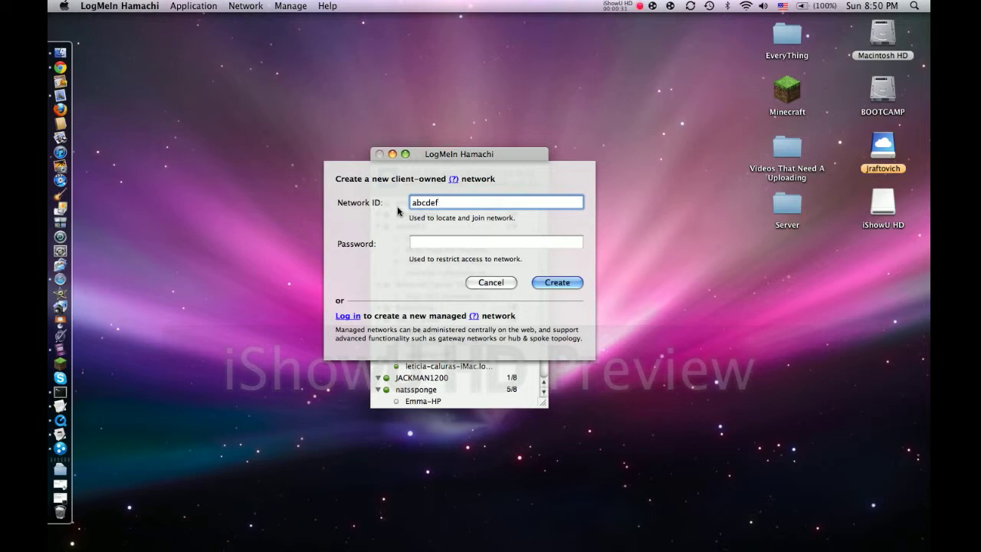
type("ghi")
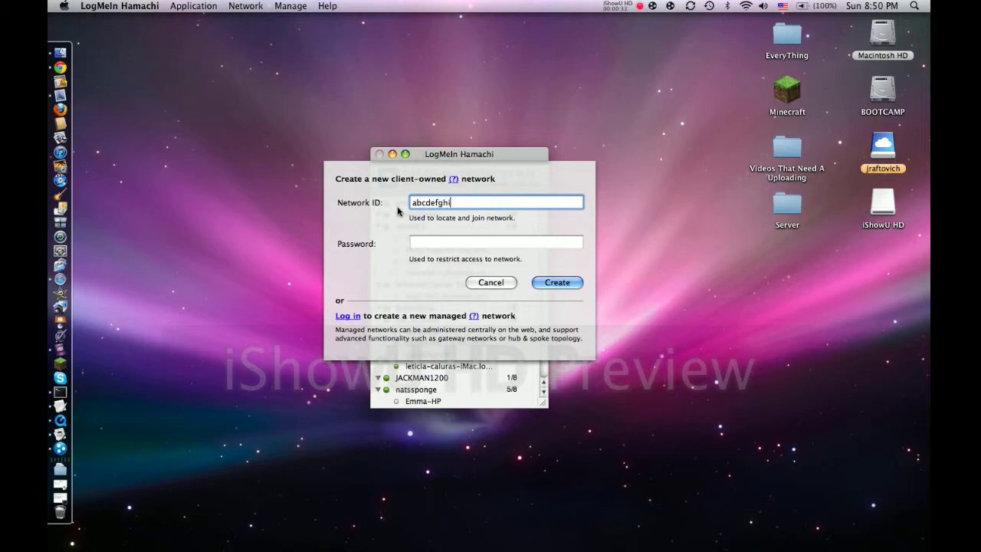
type("jklmn")
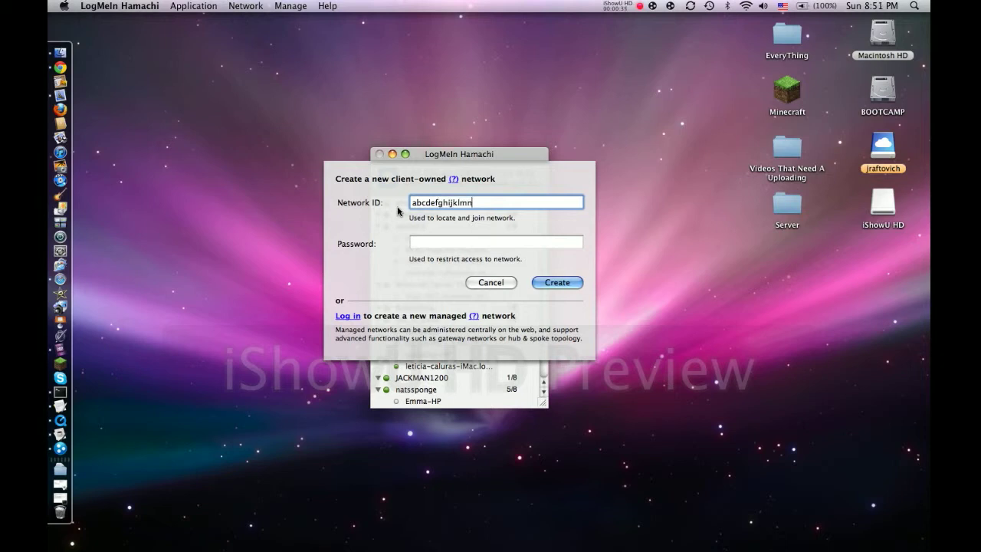
type("op123")
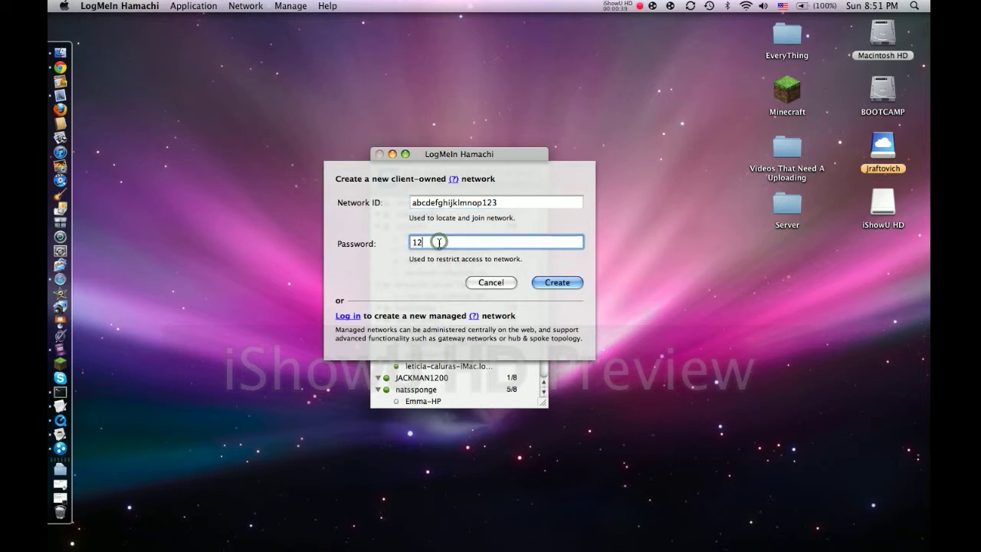
left_click(556, 282)
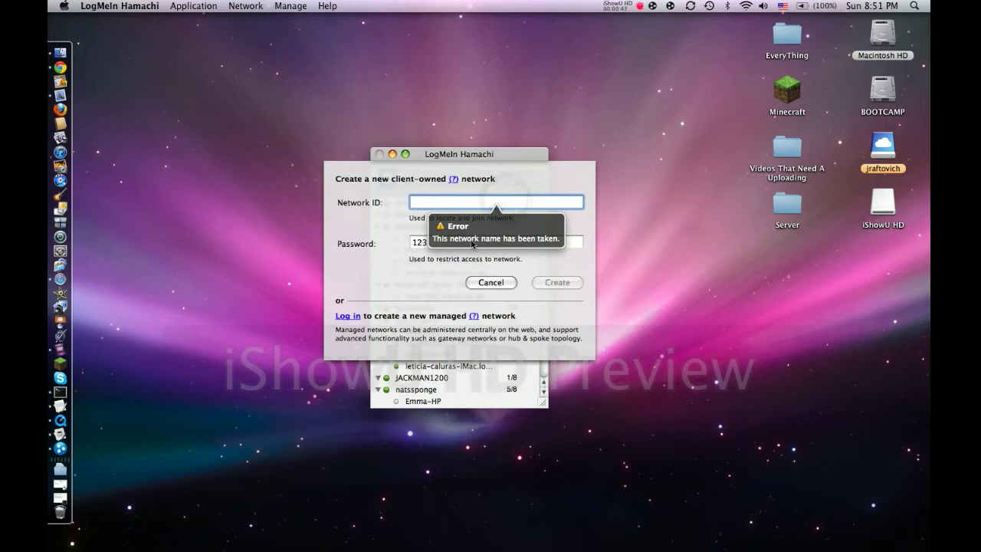
left_click(495, 242)
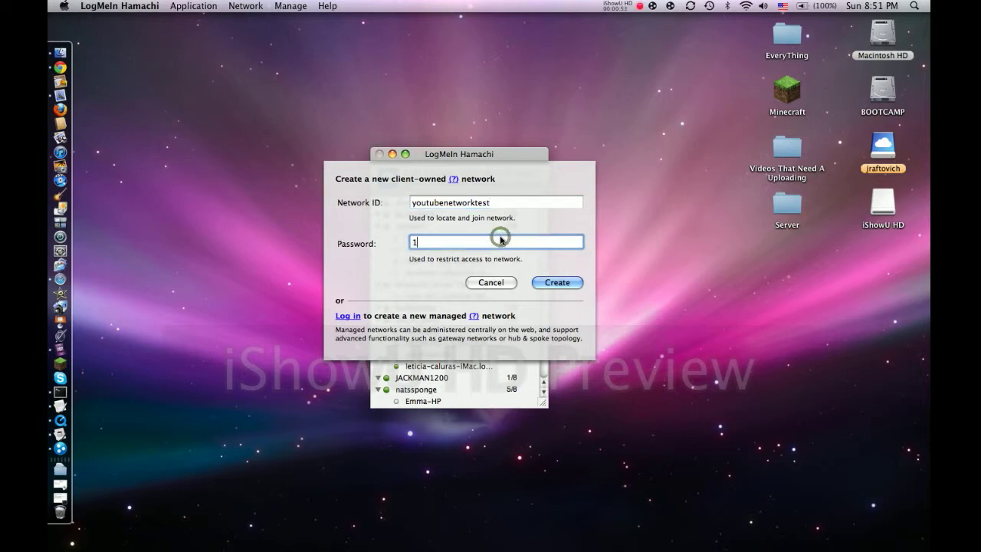
type("23")
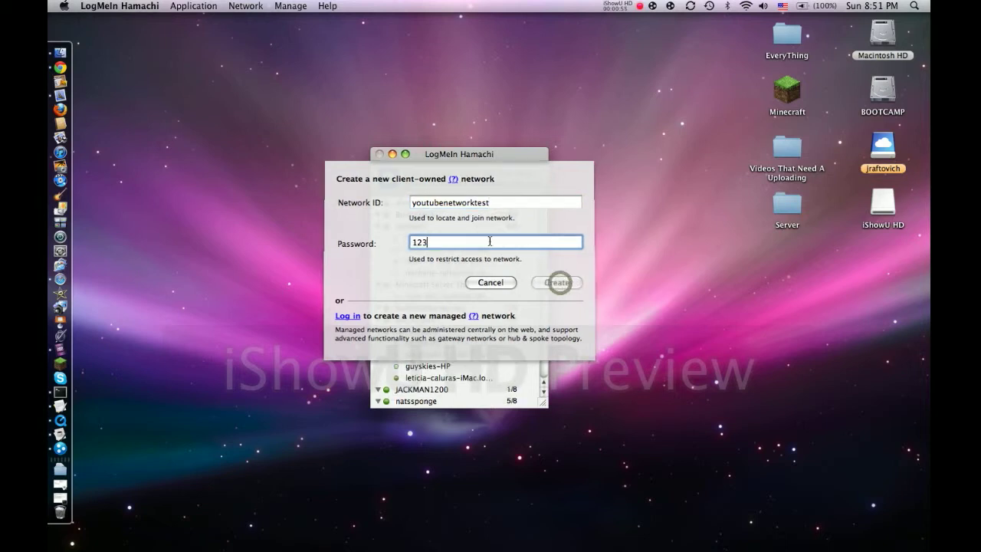
left_click(556, 281)
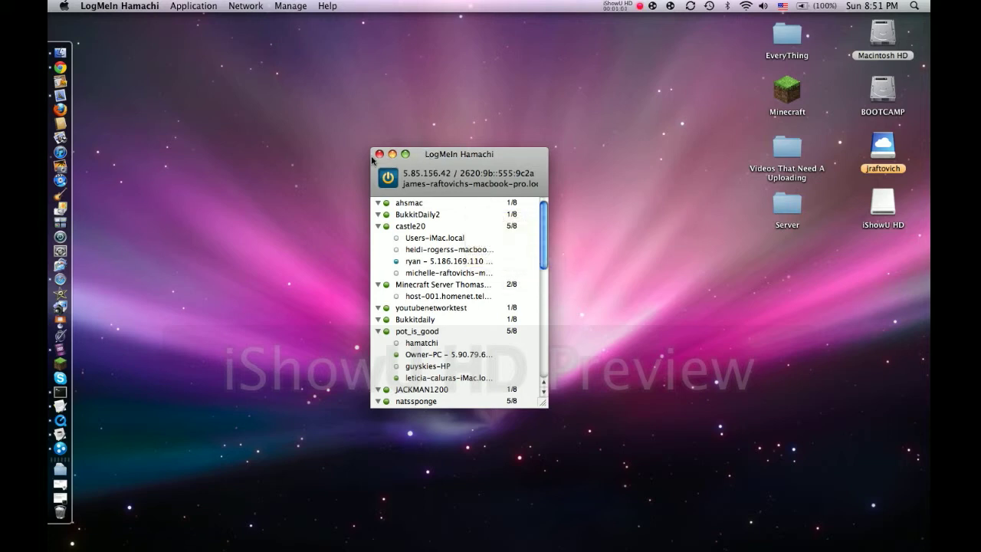
left_click(378, 154)
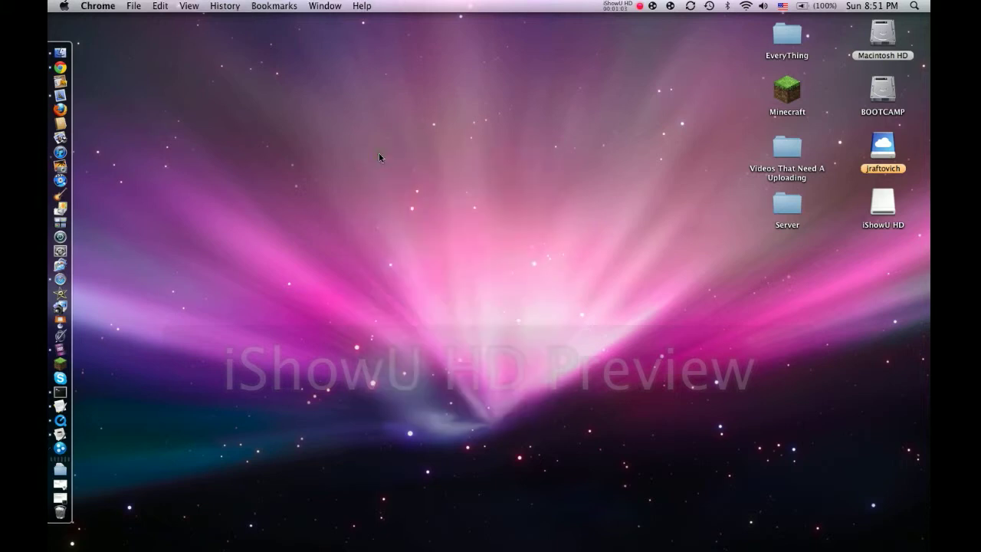